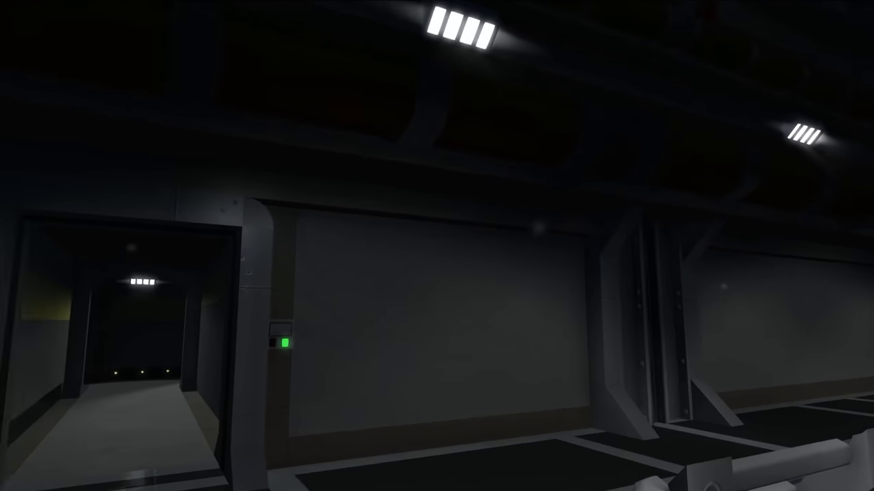
mouse_move(437, 246)
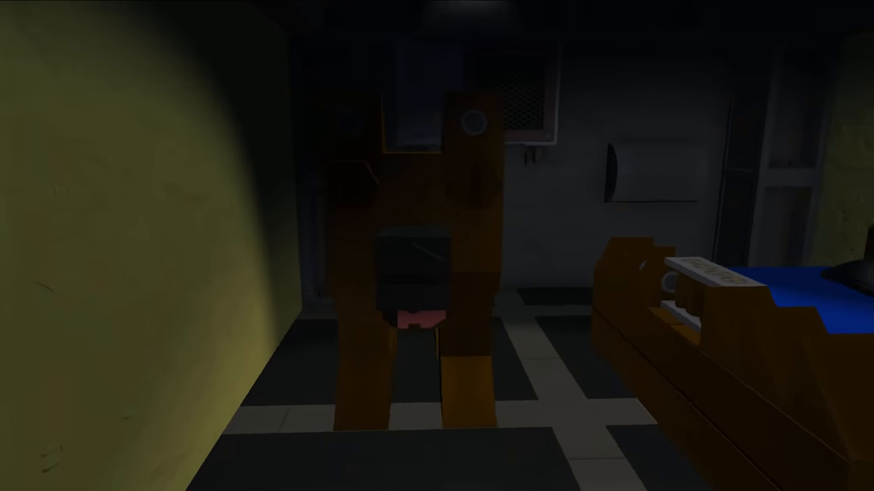
mouse_move(437, 245)
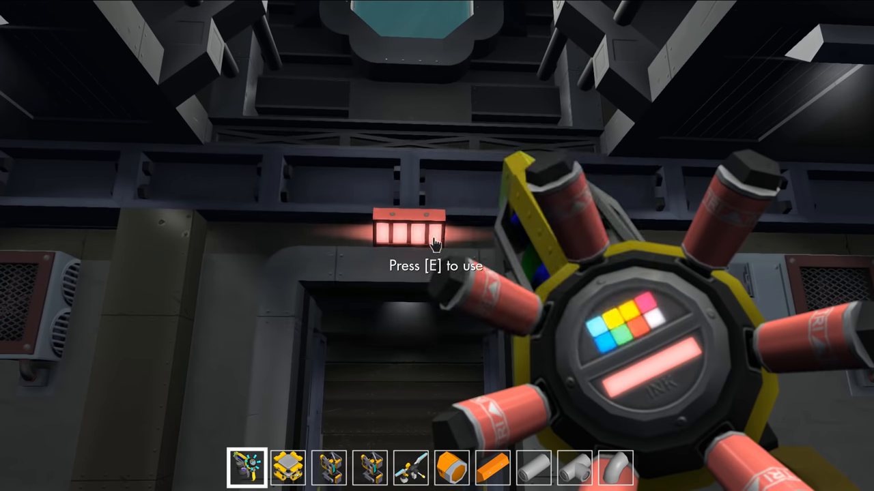
- Operate the red light fixture above the doorway
key("e")
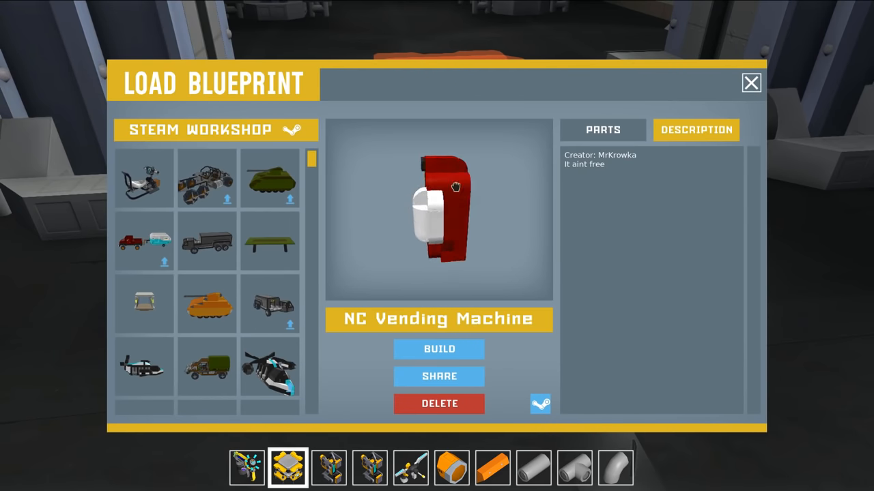
- Preview the Power Armor and Fat Man workshop blueprints, then dismiss the blueprint list
scroll("down", 3)
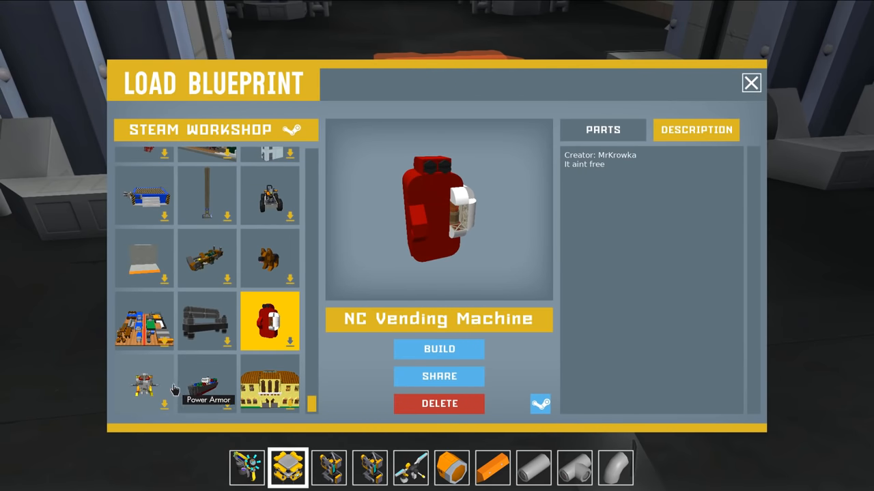
left_click(143, 383)
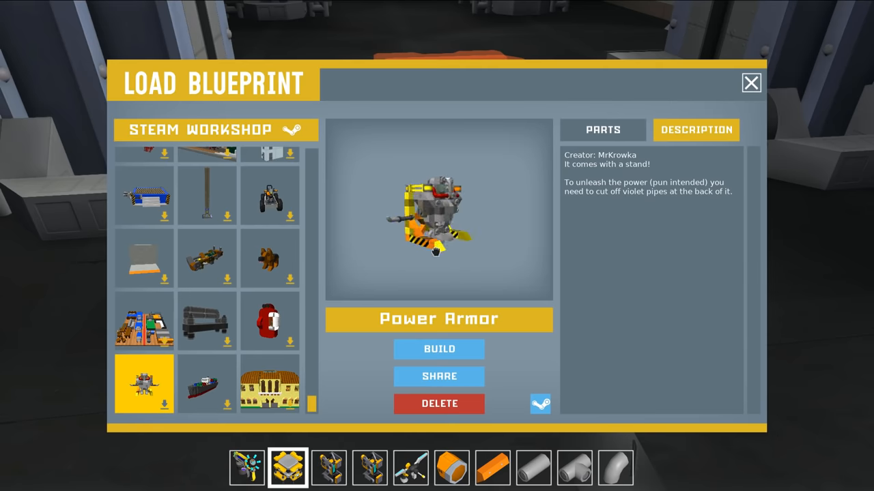
left_click(207, 258)
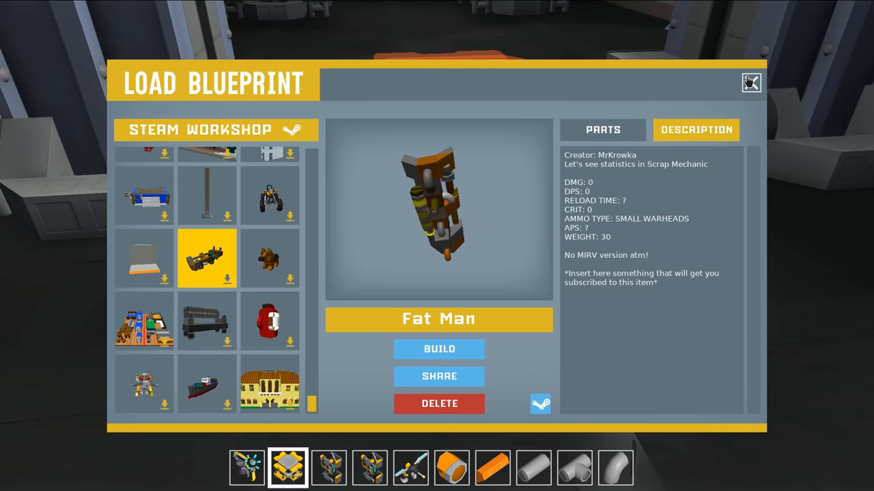
left_click(750, 84)
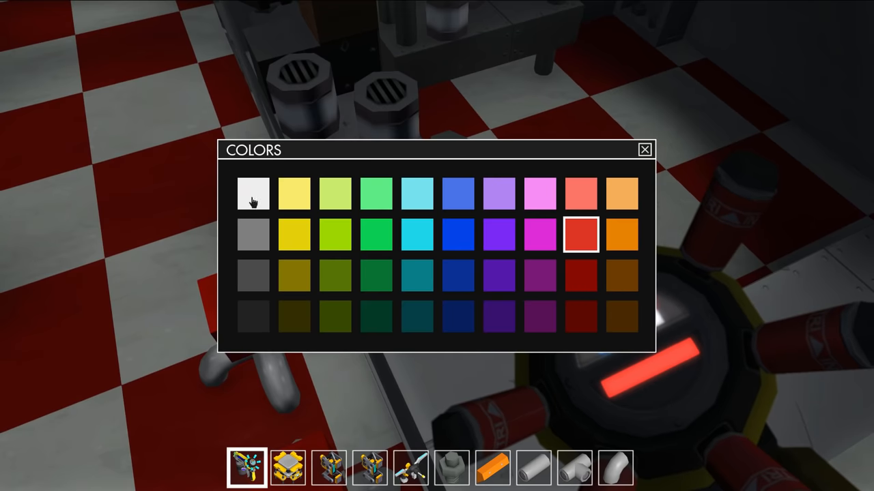
- Pick a new paint colour swatch from the Colors palette
left_click(645, 149)
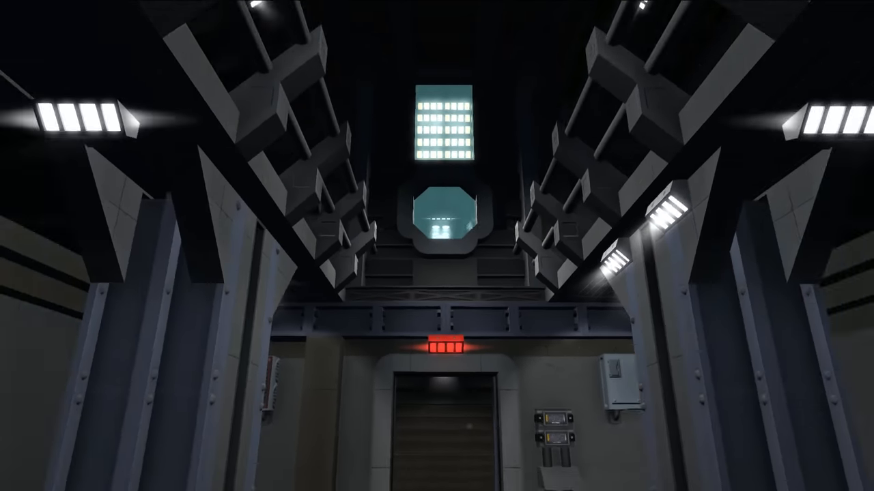
- Walk forward into the bench-lined vault hall toward the red-lit door
scroll("up", 3)
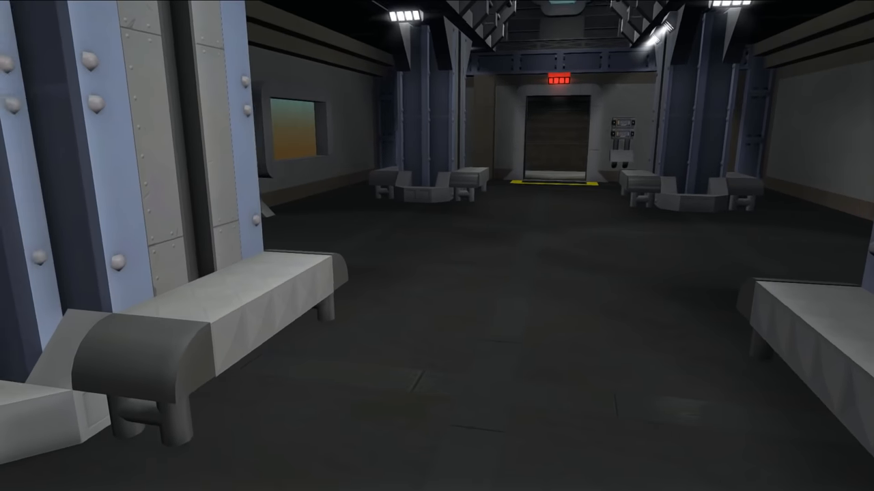